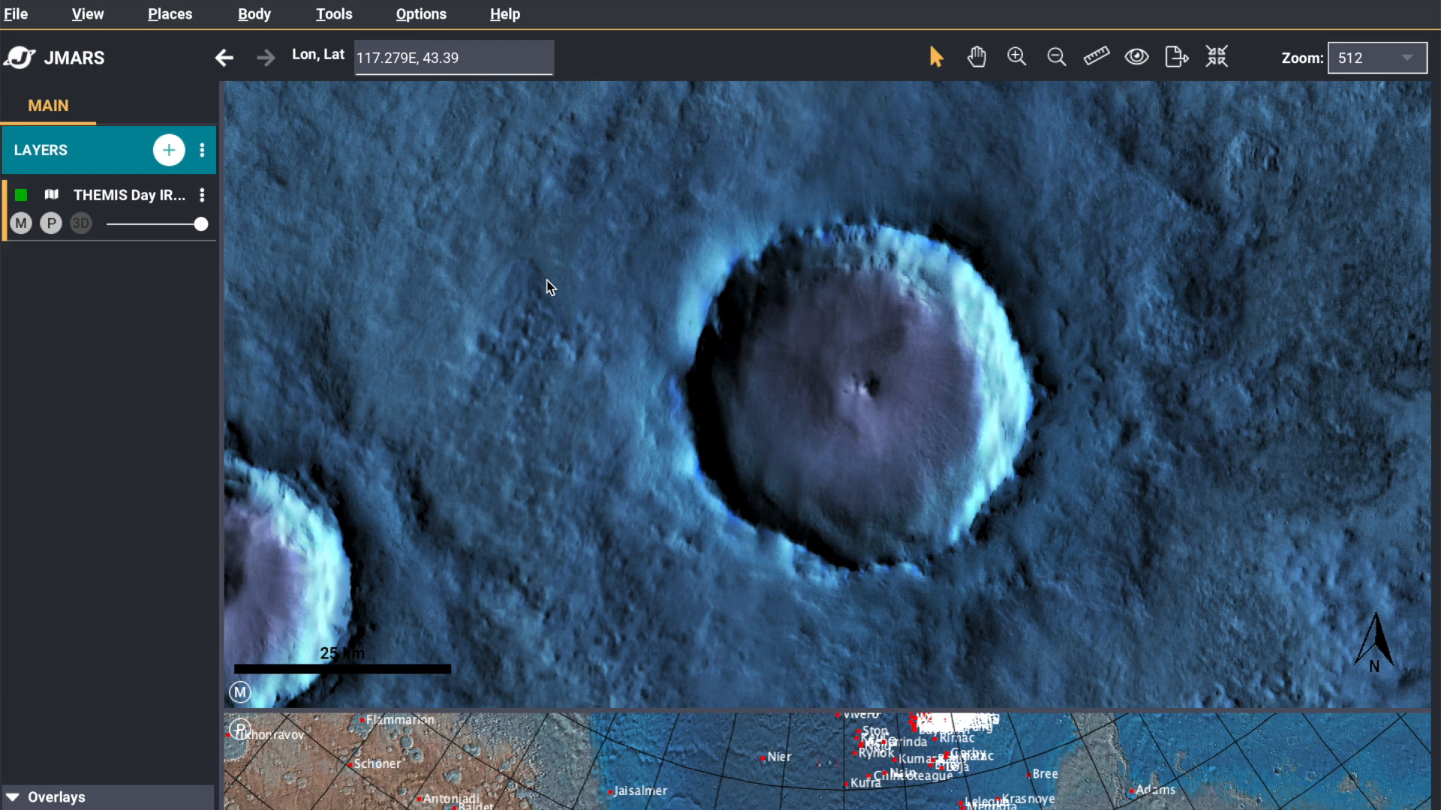
mouse_move(542, 294)
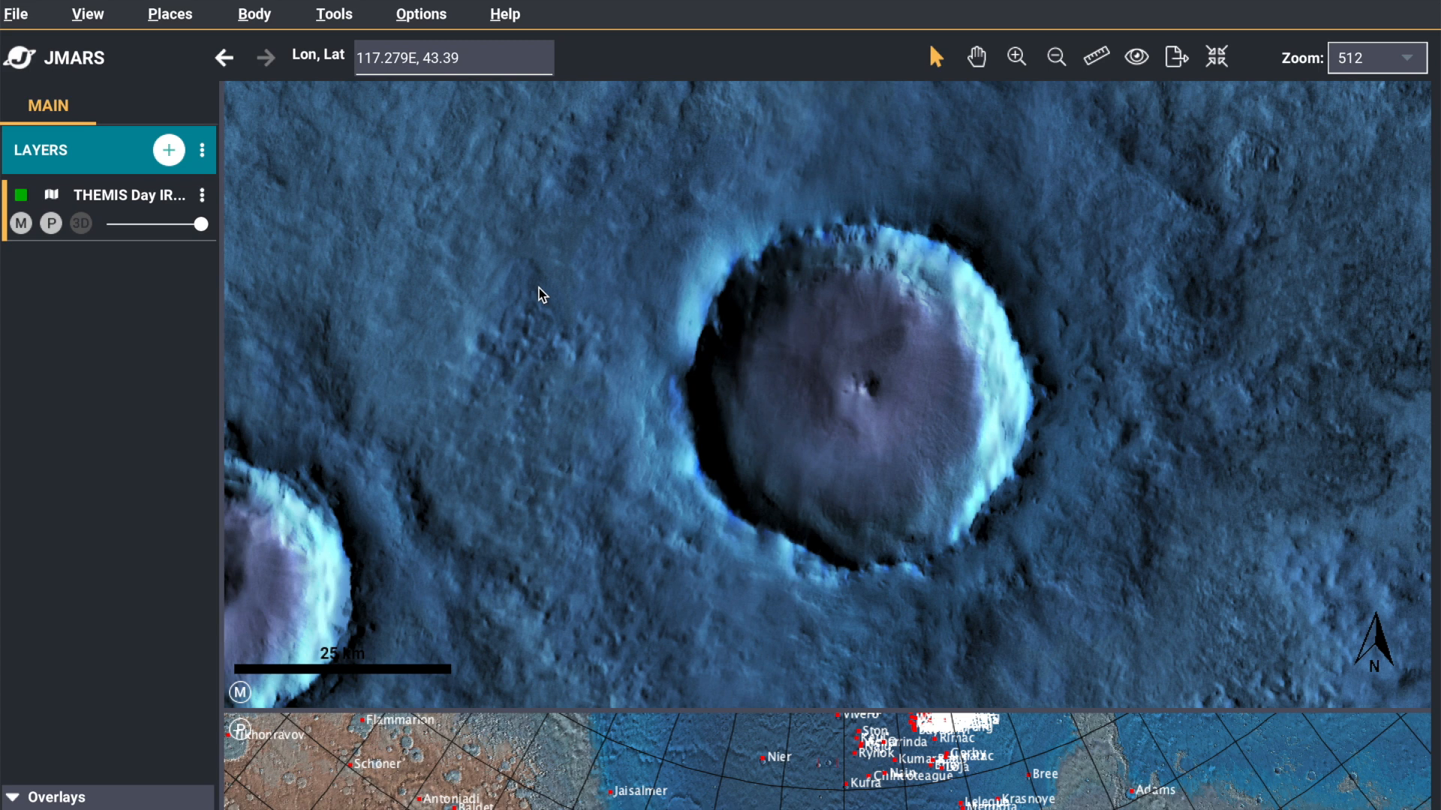
Bring up the Add New Layer catalogue listing the available map layers
left_click(168, 148)
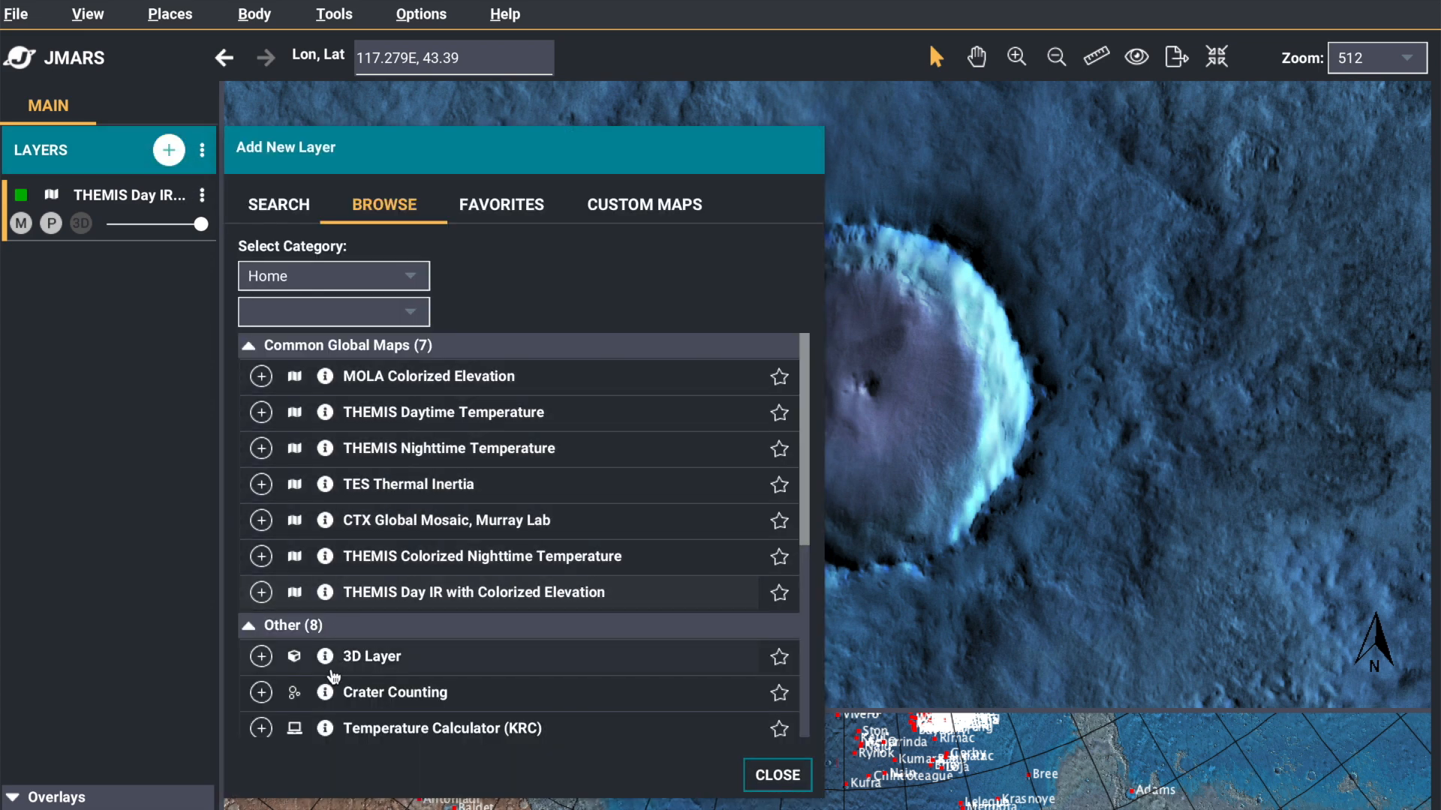
Add a Crater Counting layer and trace a 40 km circle around the large crater
left_click(261, 692)
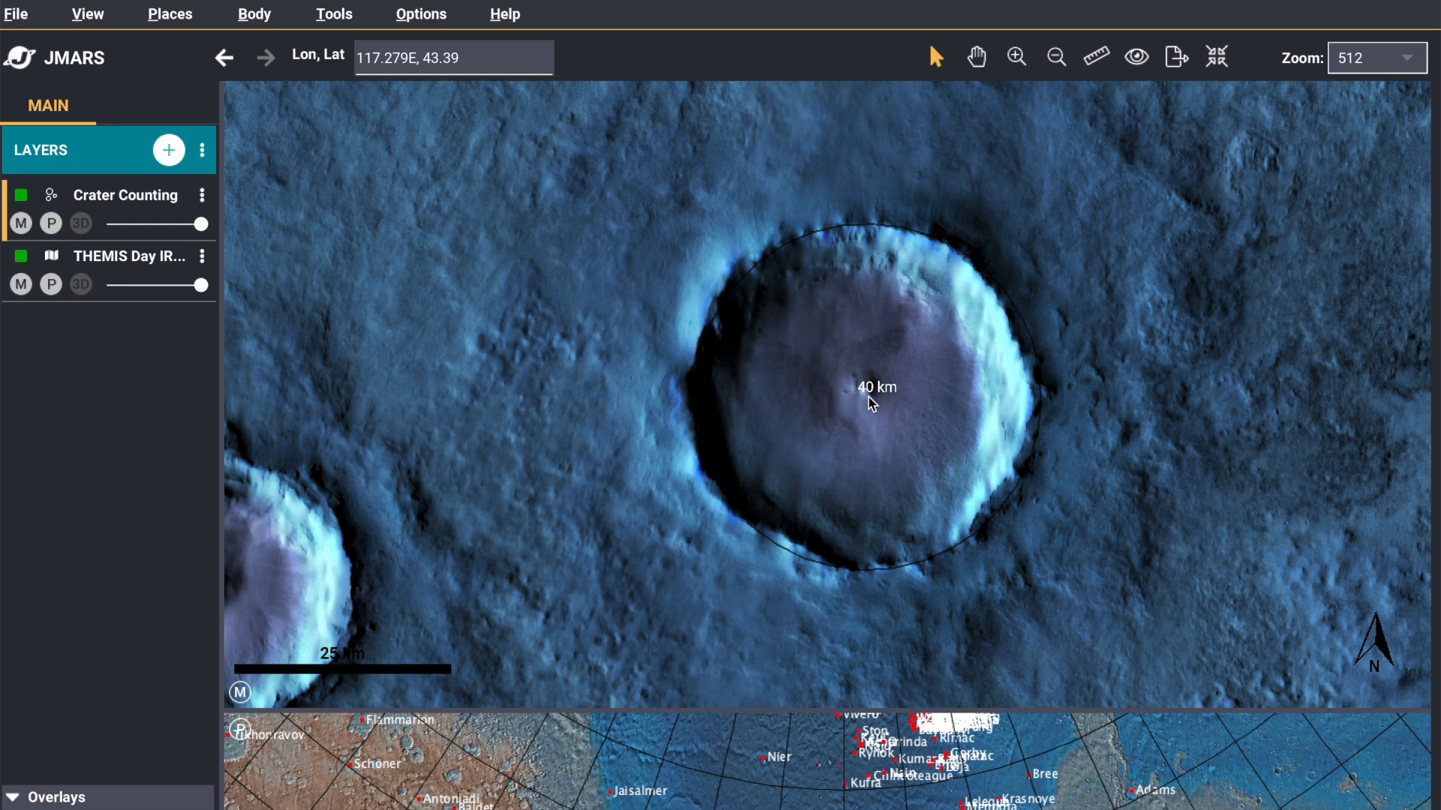
mouse_move(126, 194)
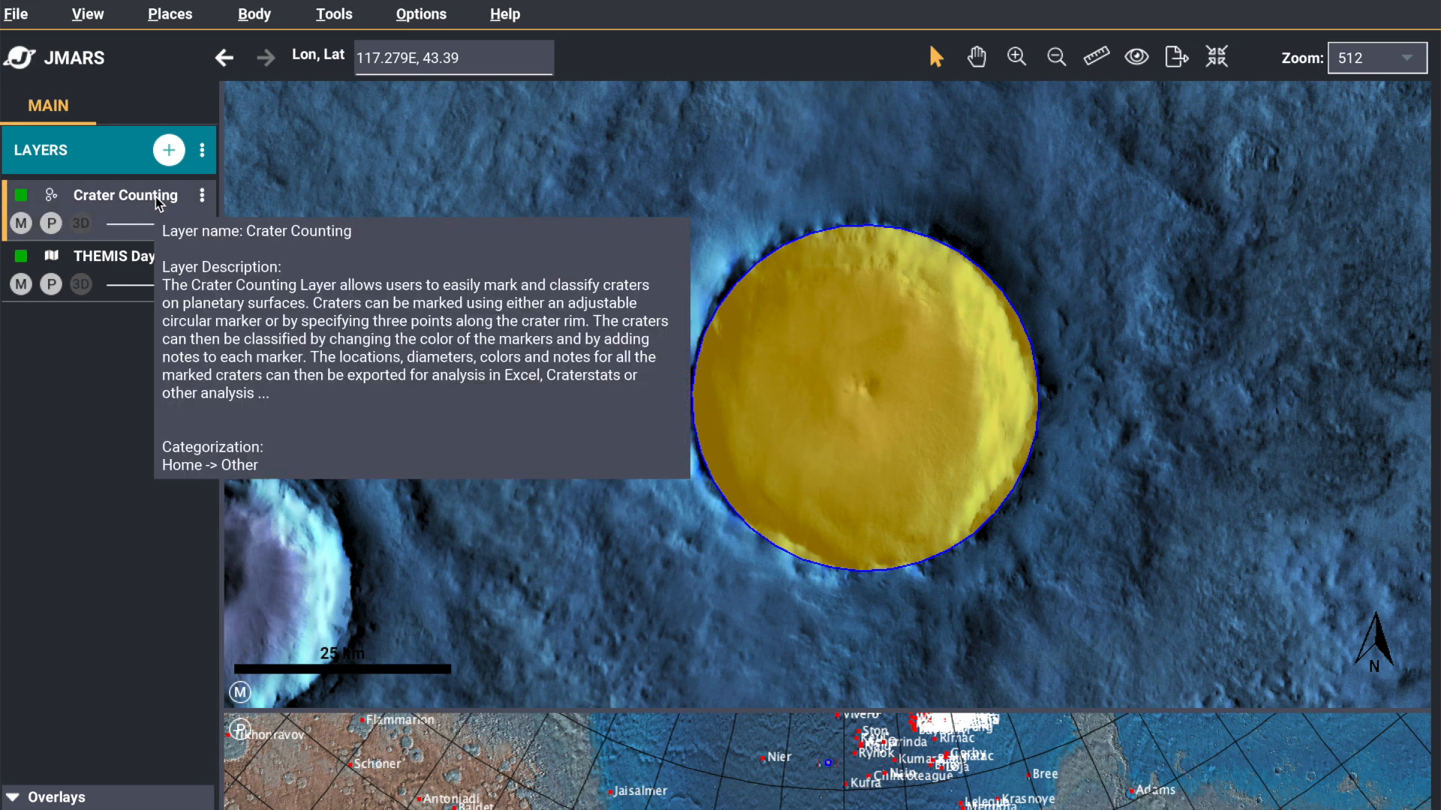